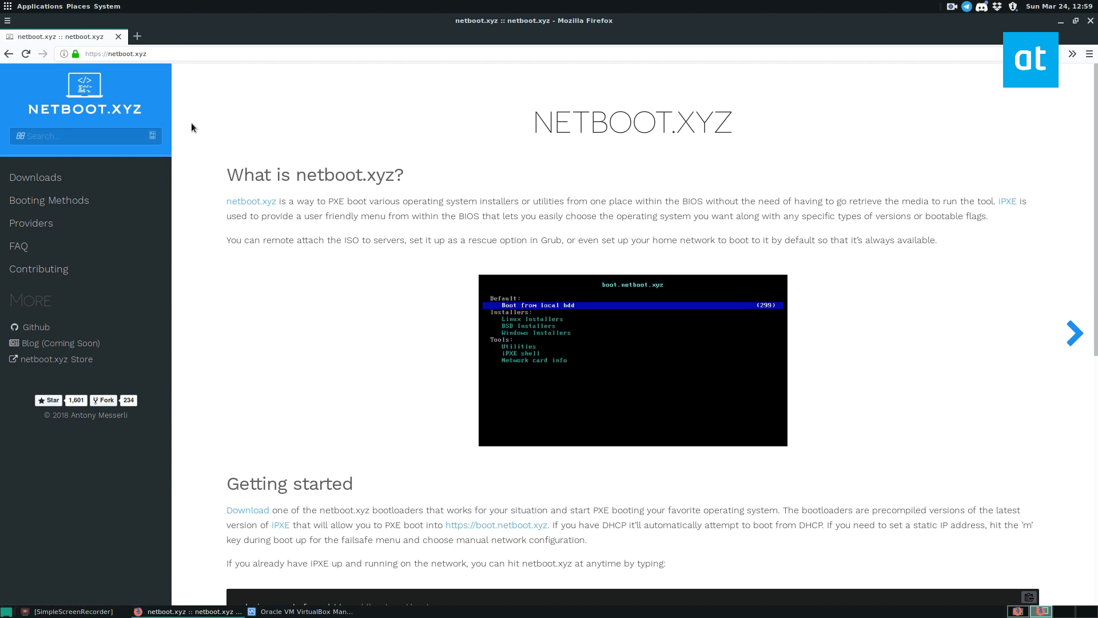
mouse_move(179, 216)
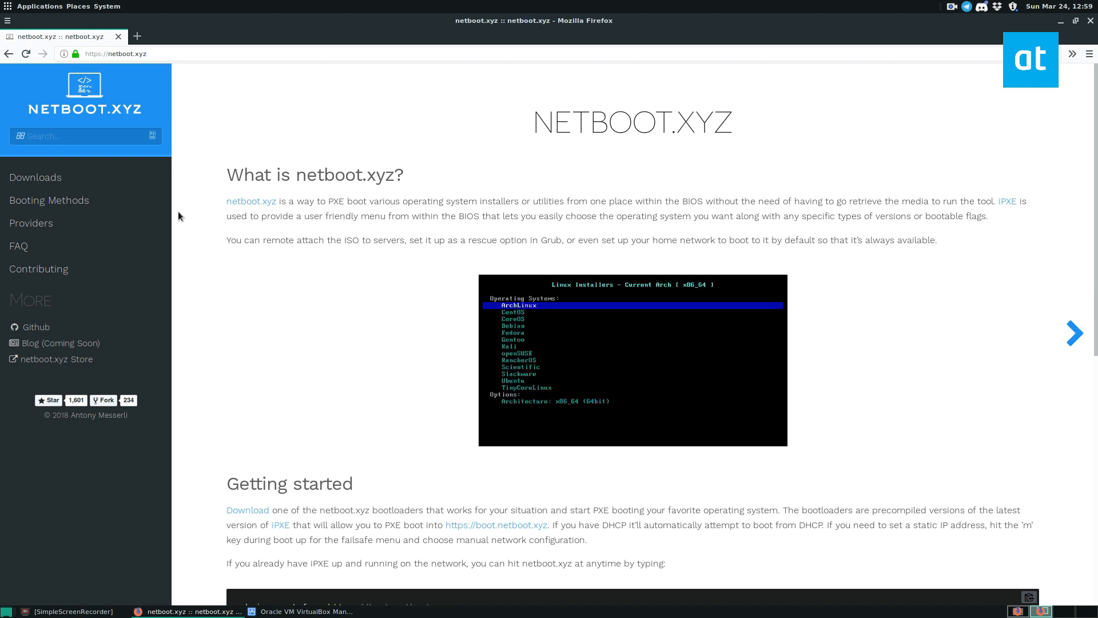
Bring the VirtualBox Manager window forward, listing five powered-off virtual machines
click(305, 611)
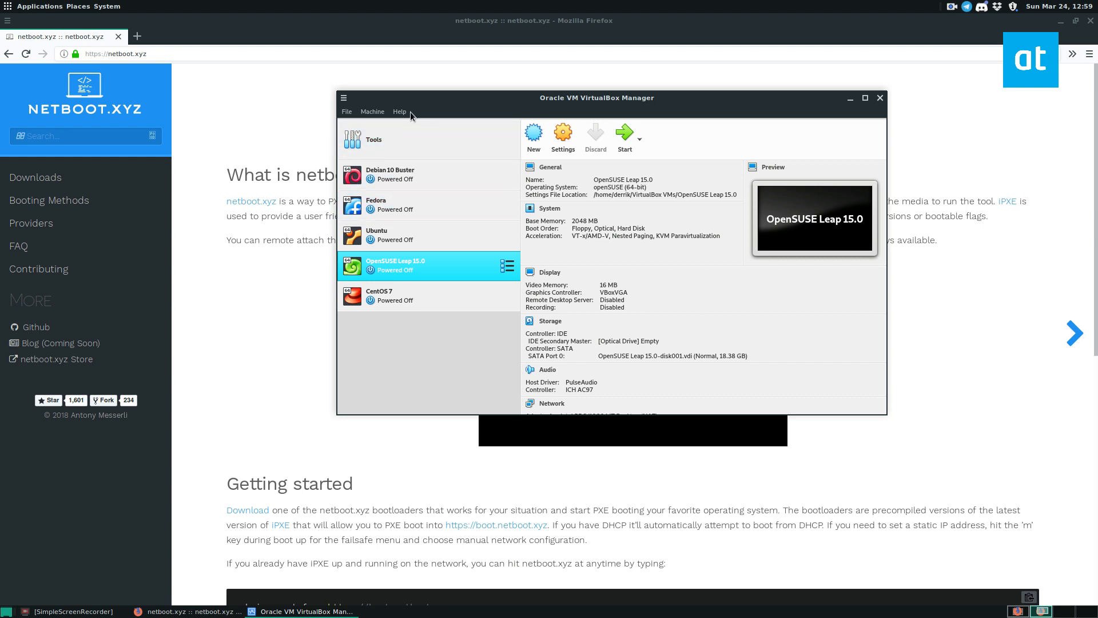
mouse_move(498, 116)
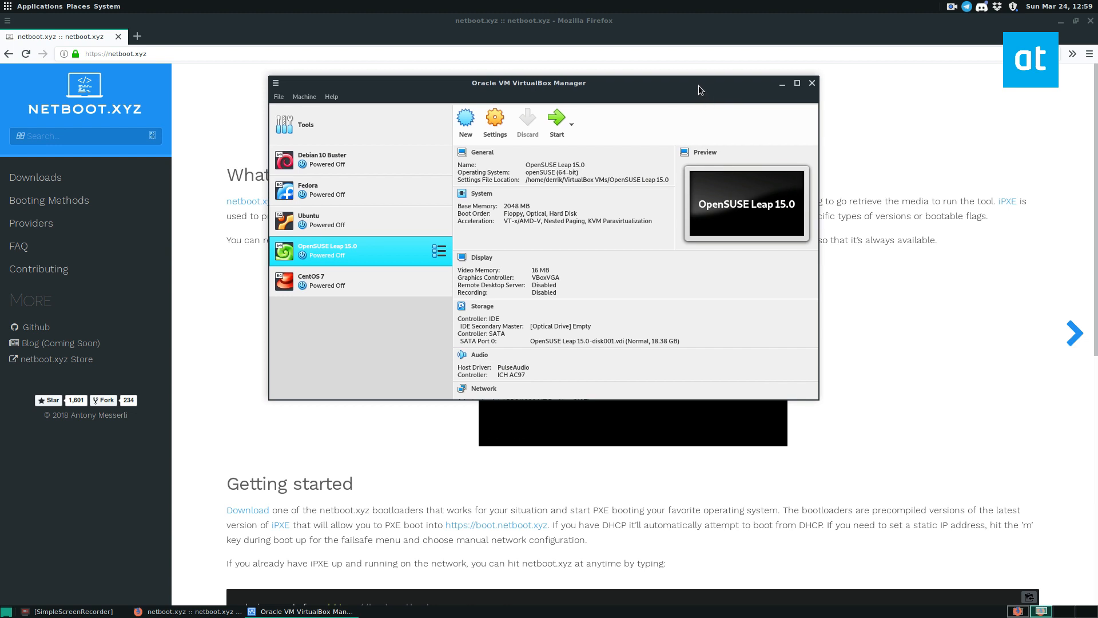
mouse_move(779, 84)
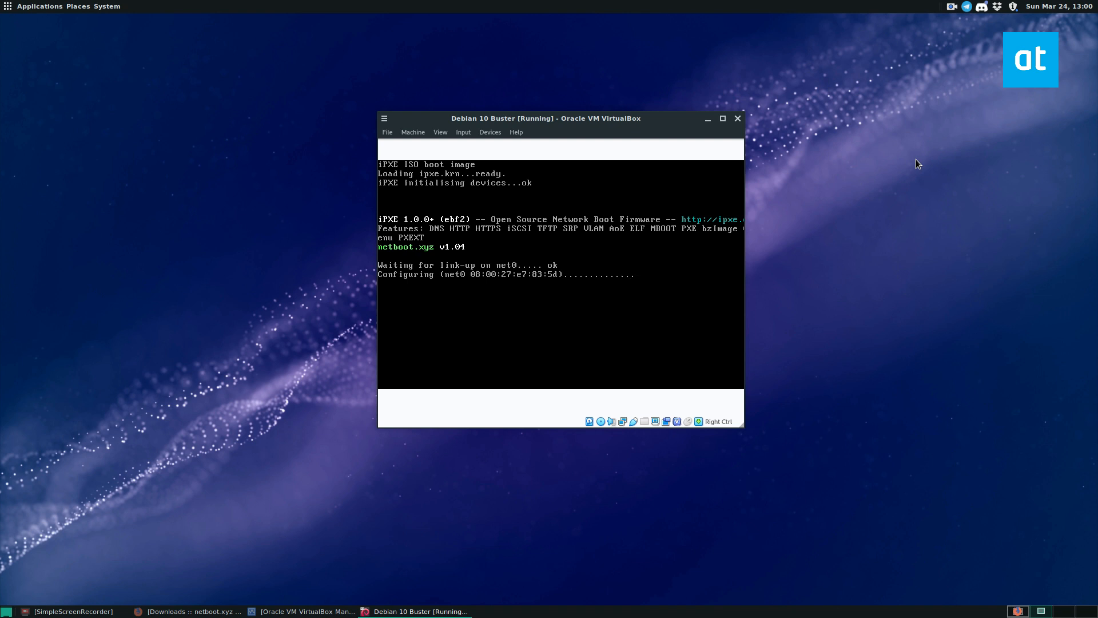
mouse_move(598, 302)
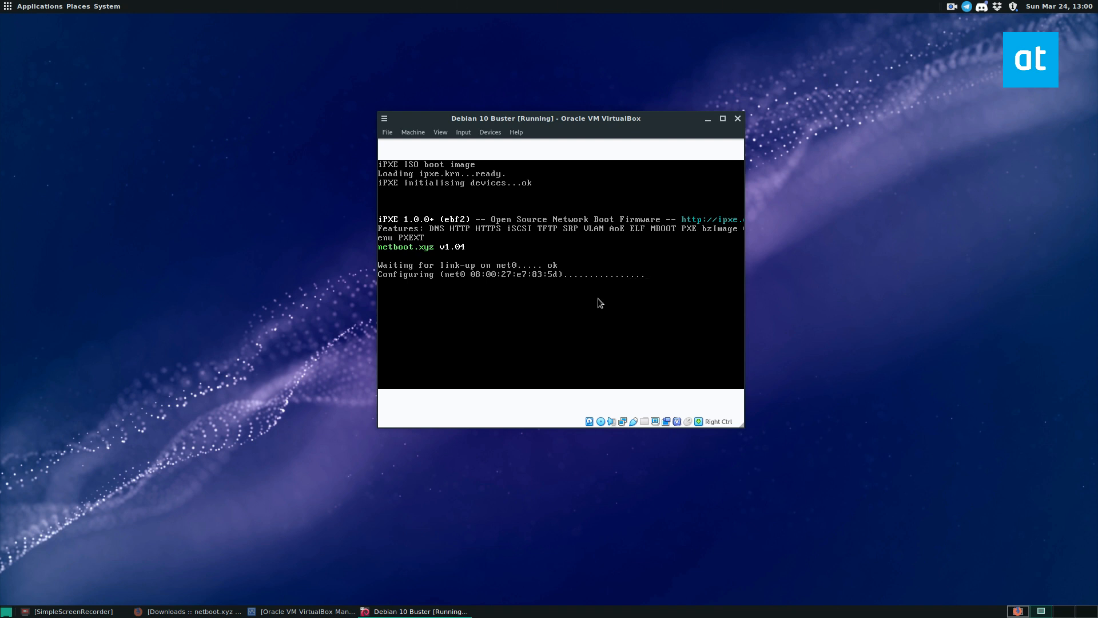
mouse_move(697, 440)
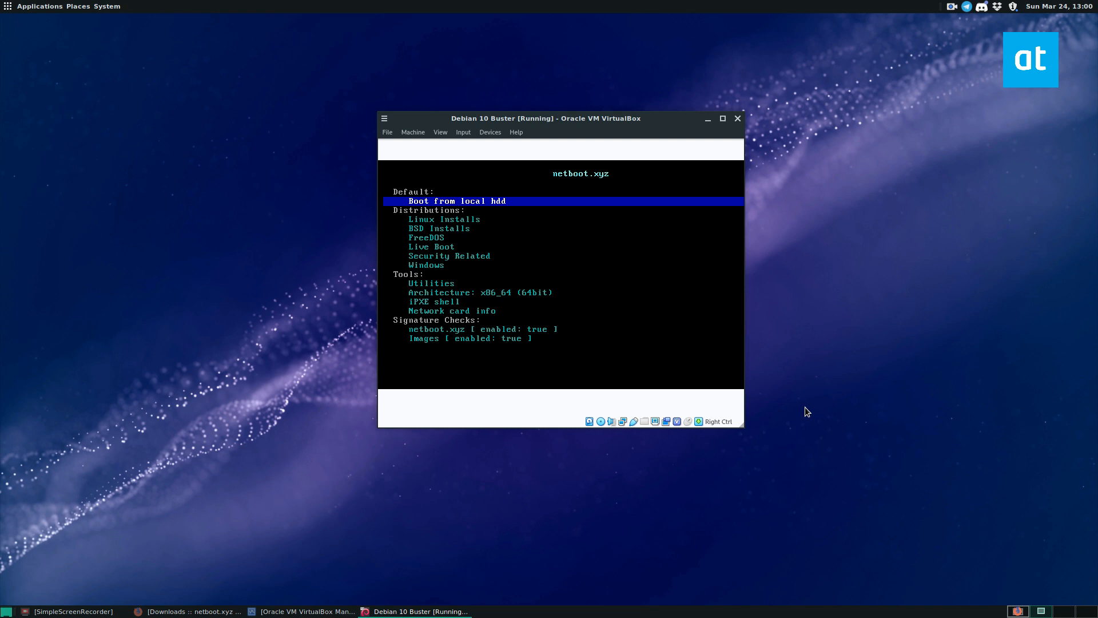
Navigate the netboot.xyz menu to Linux Installs and enter its distribution list
key(Down)
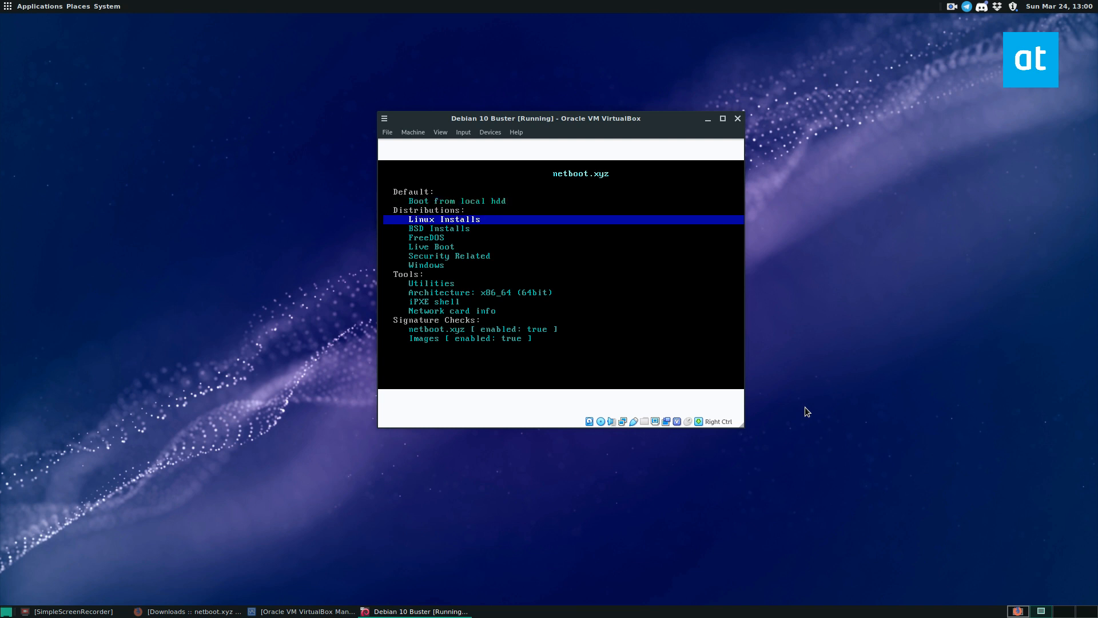
key(Down)
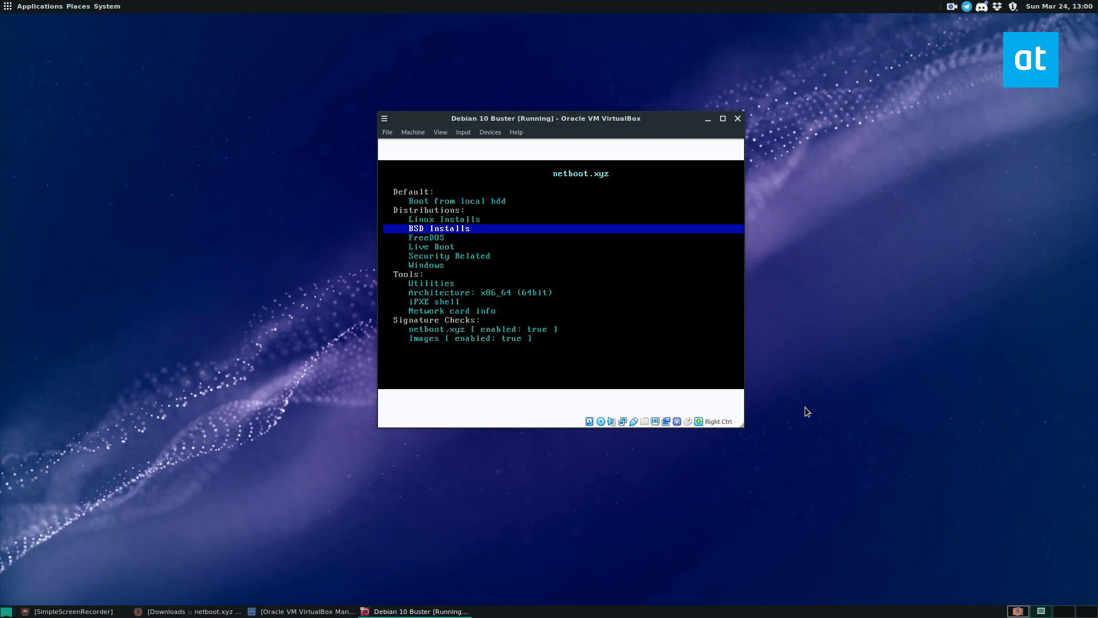
key(Down)
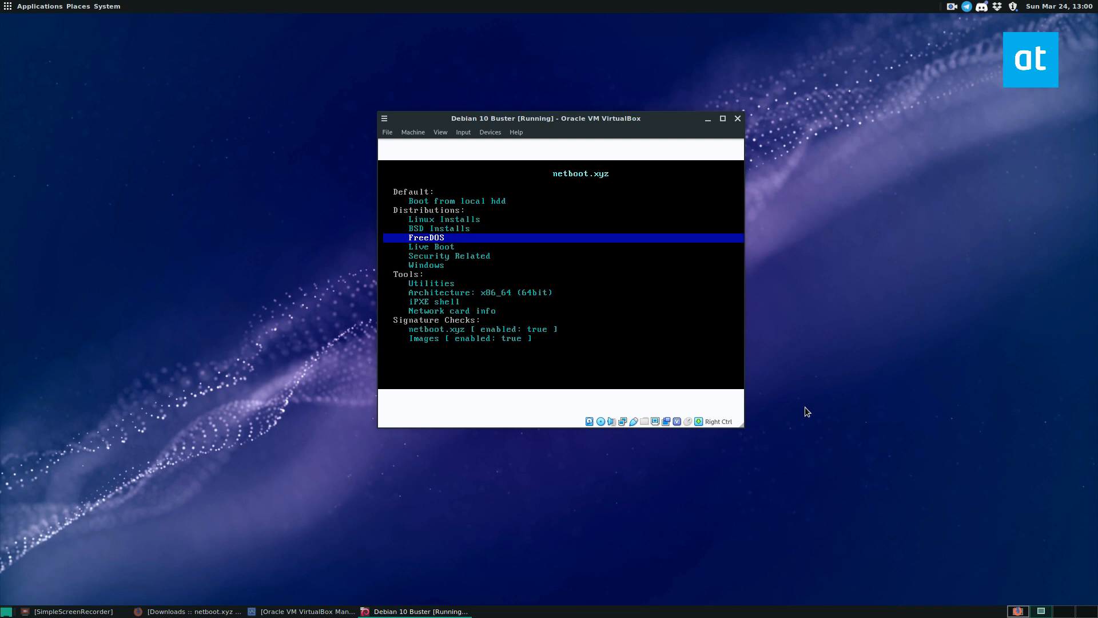
key(Up)
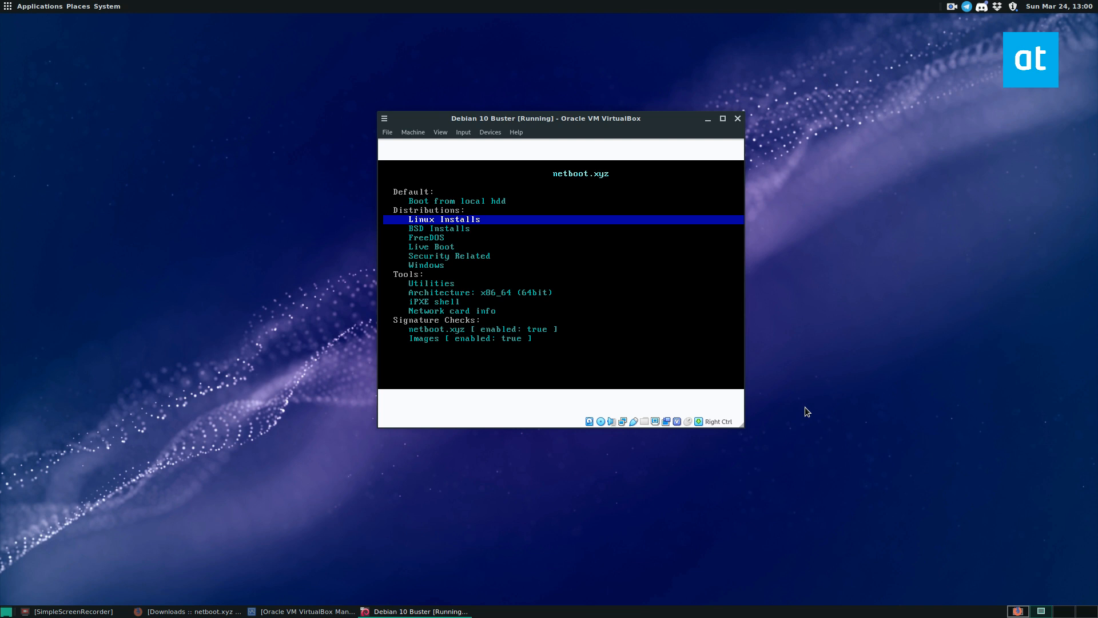
key(Return)
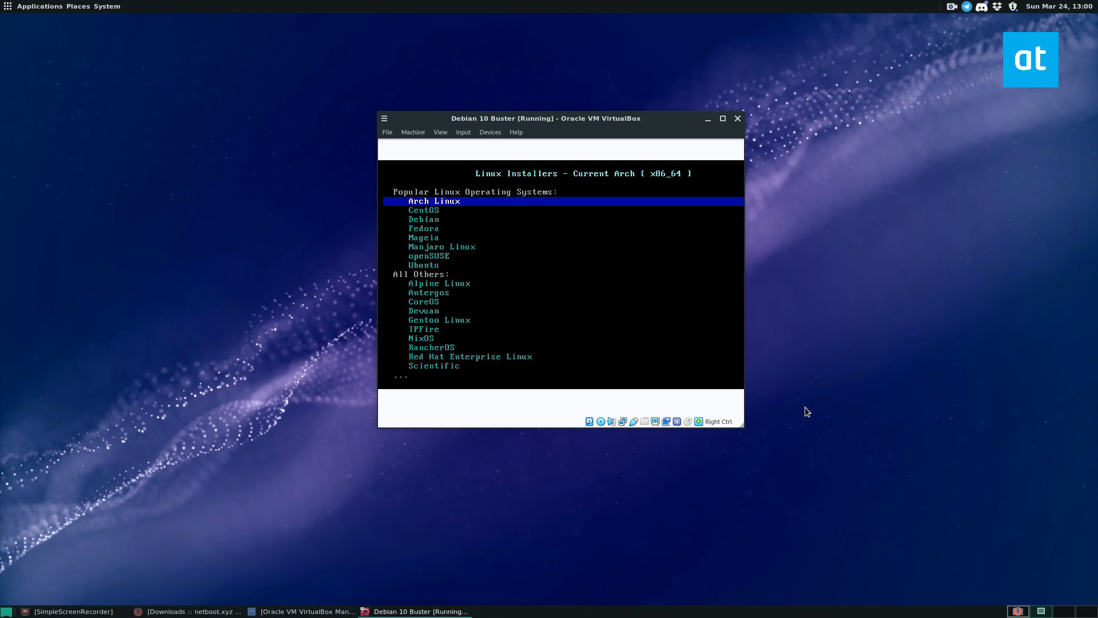
key(Down)
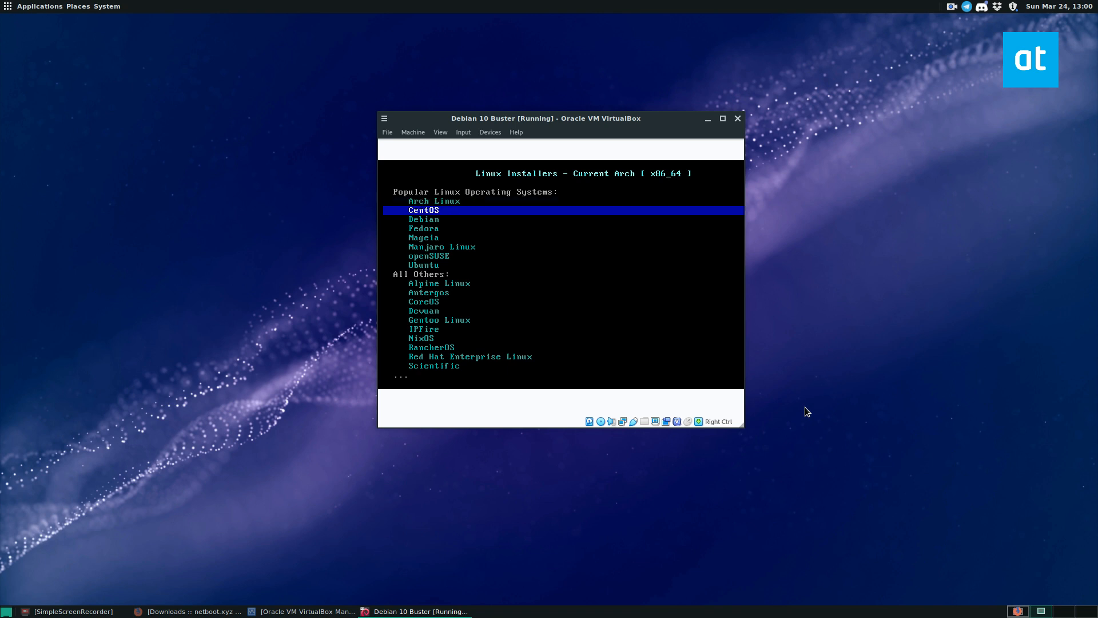
key(Down)
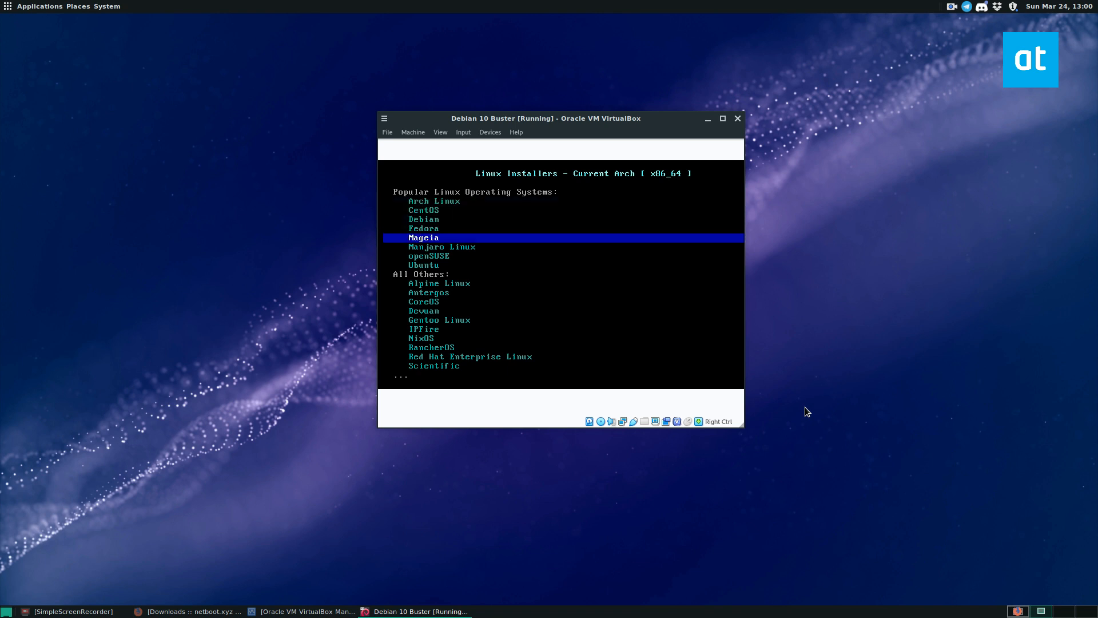
key(Down)
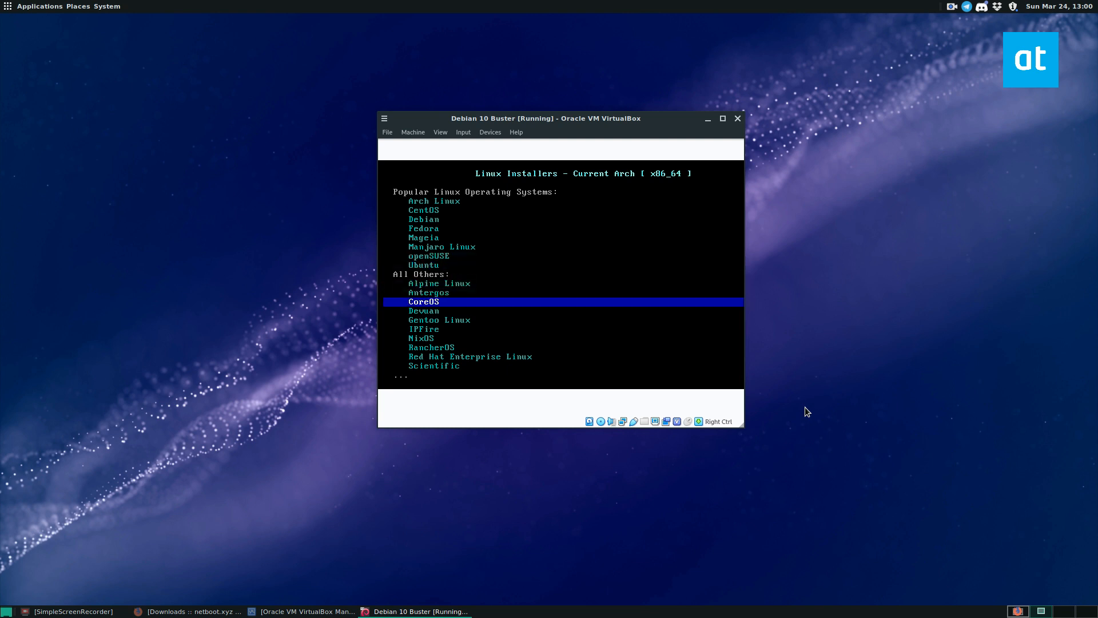
key(Down)
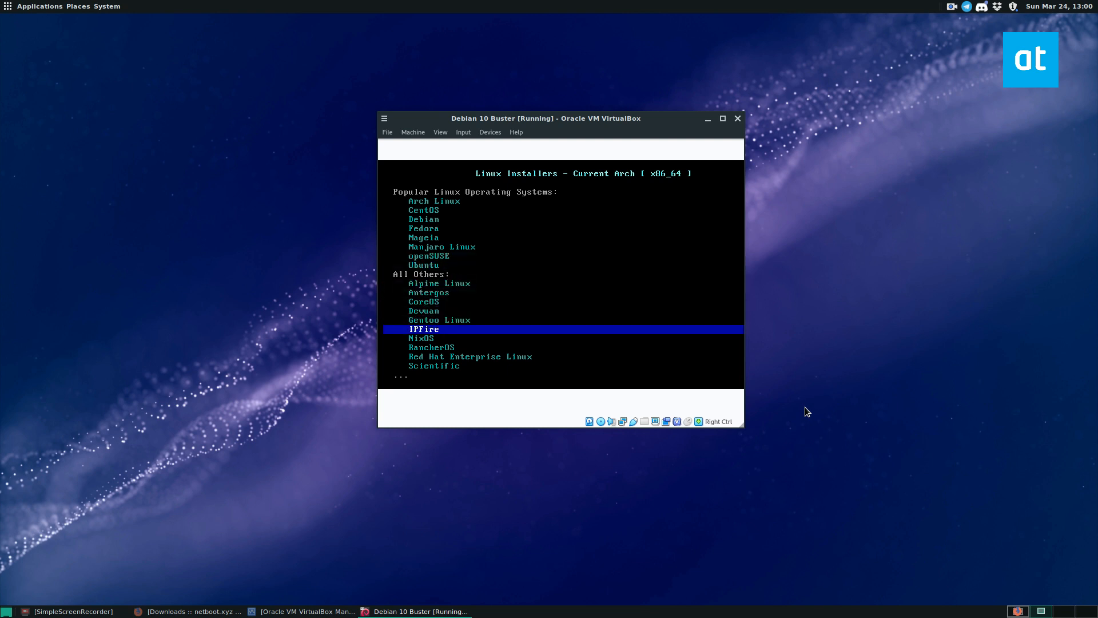
key(Down)
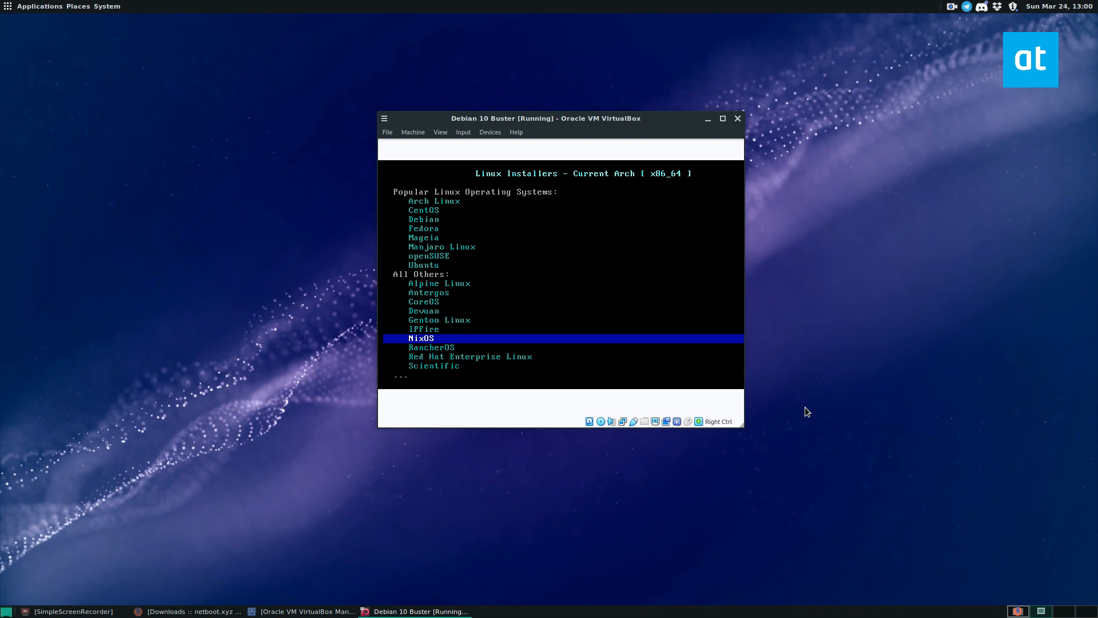
key(Down)
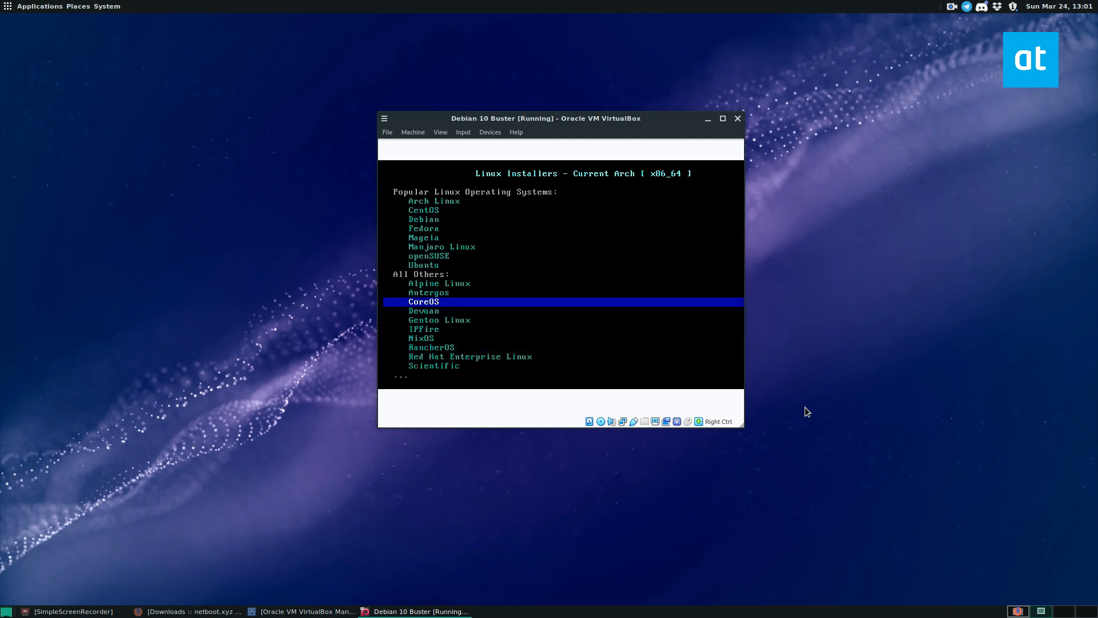
key(Up)
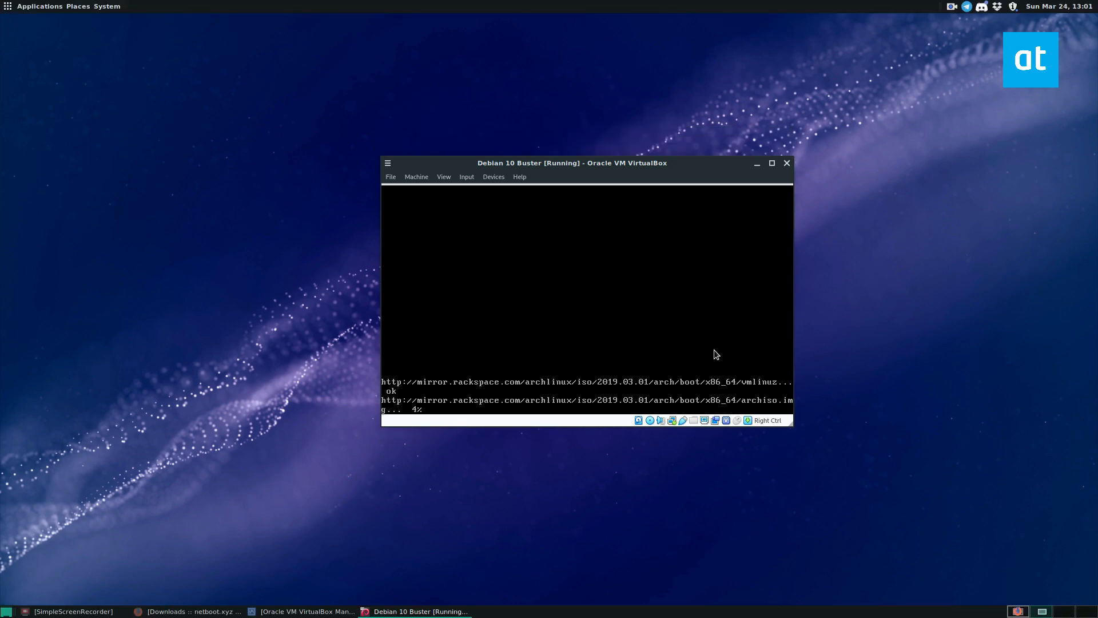
Move the VM window aside while the Arch Linux kernel and archiso image download
drag(572, 163, 515, 134)
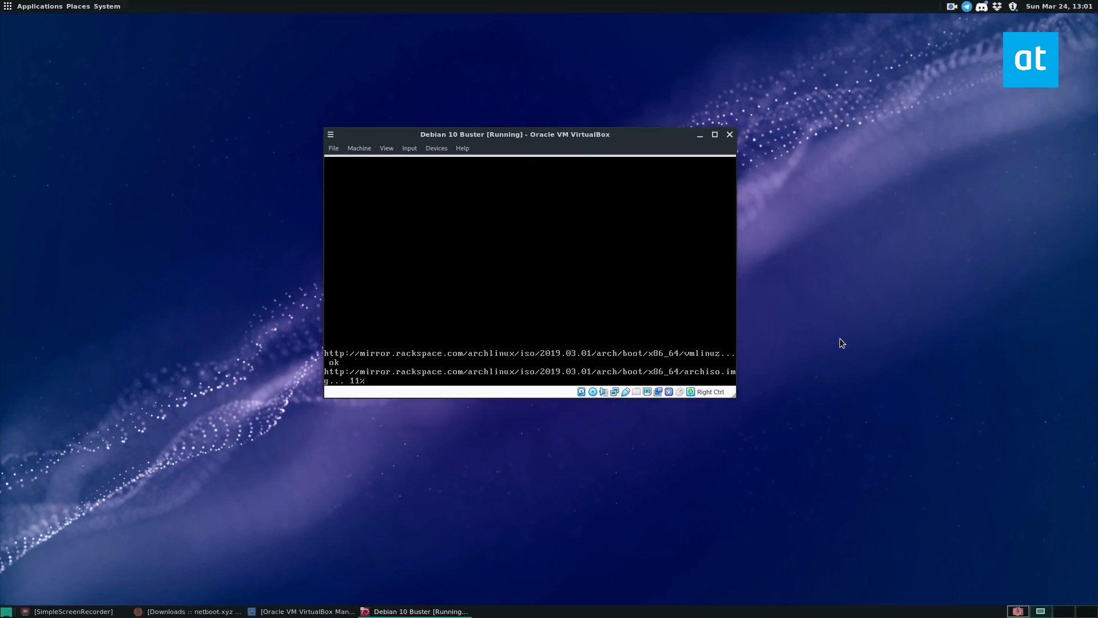
mouse_move(785, 172)
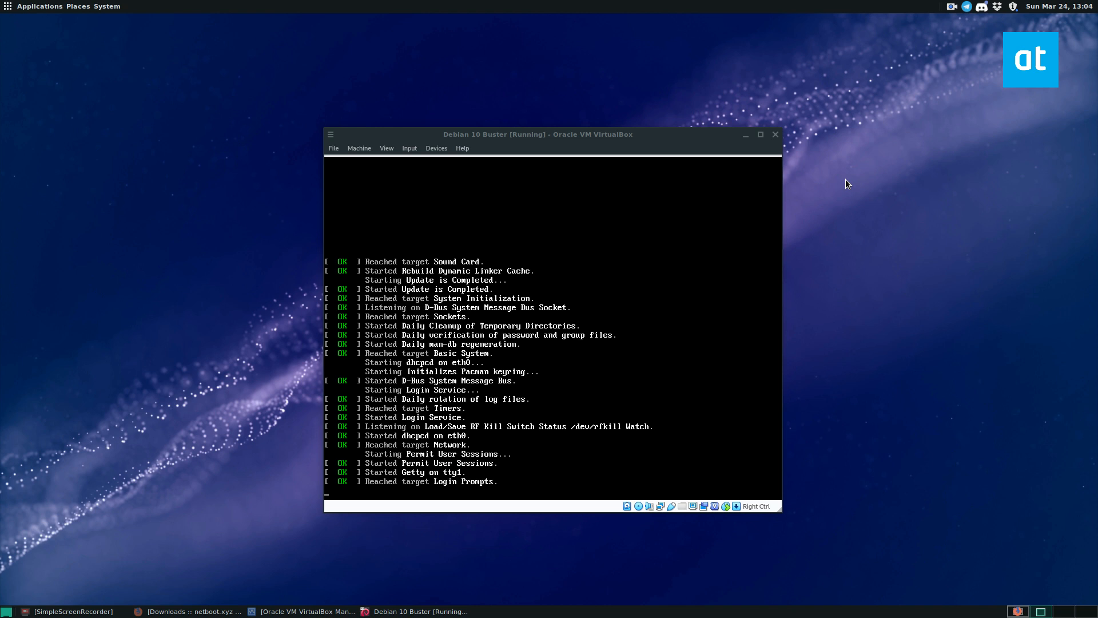
mouse_move(823, 183)
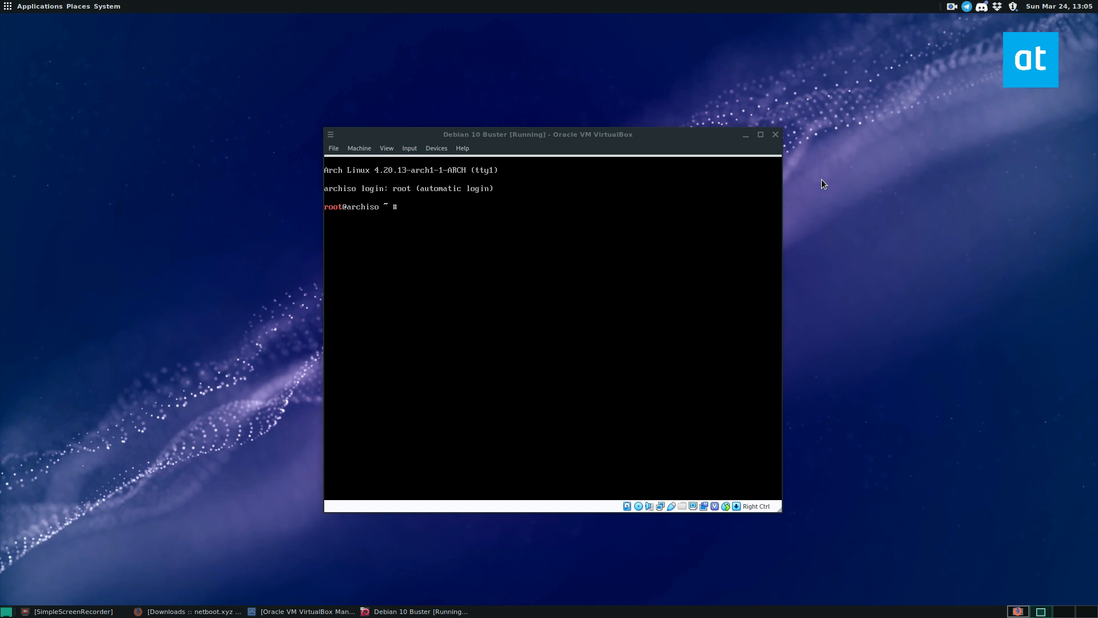
List the archiso root home directory with ls, showing install.txt, then reach the Machine menu
text(ls)
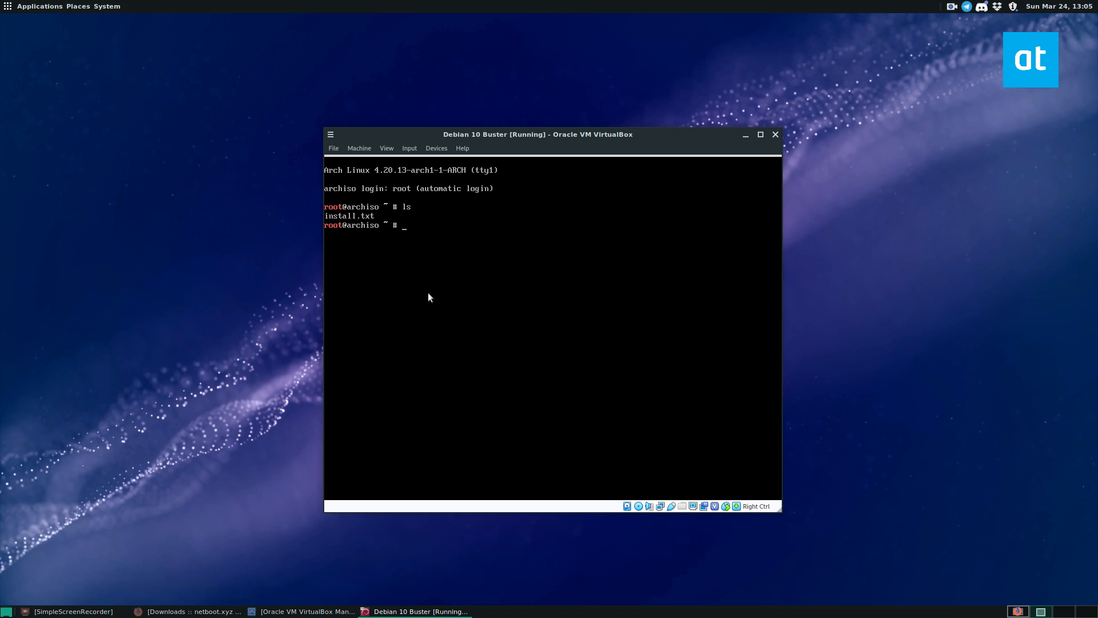
click(358, 148)
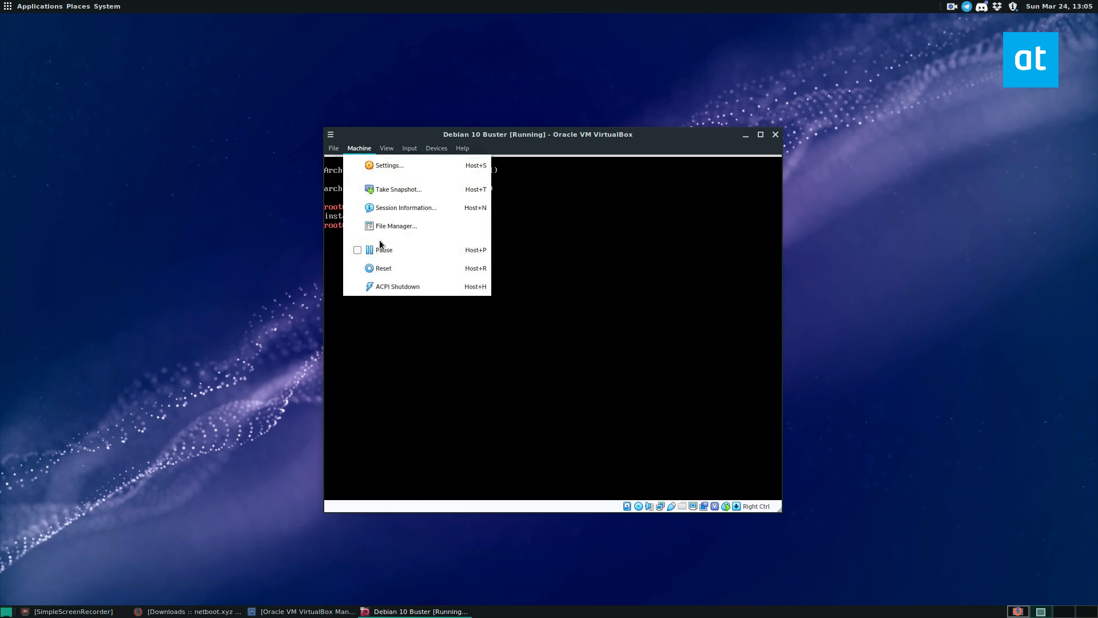
Reset the running VM so it network-boots through iPXE into netboot.xyz again
click(383, 267)
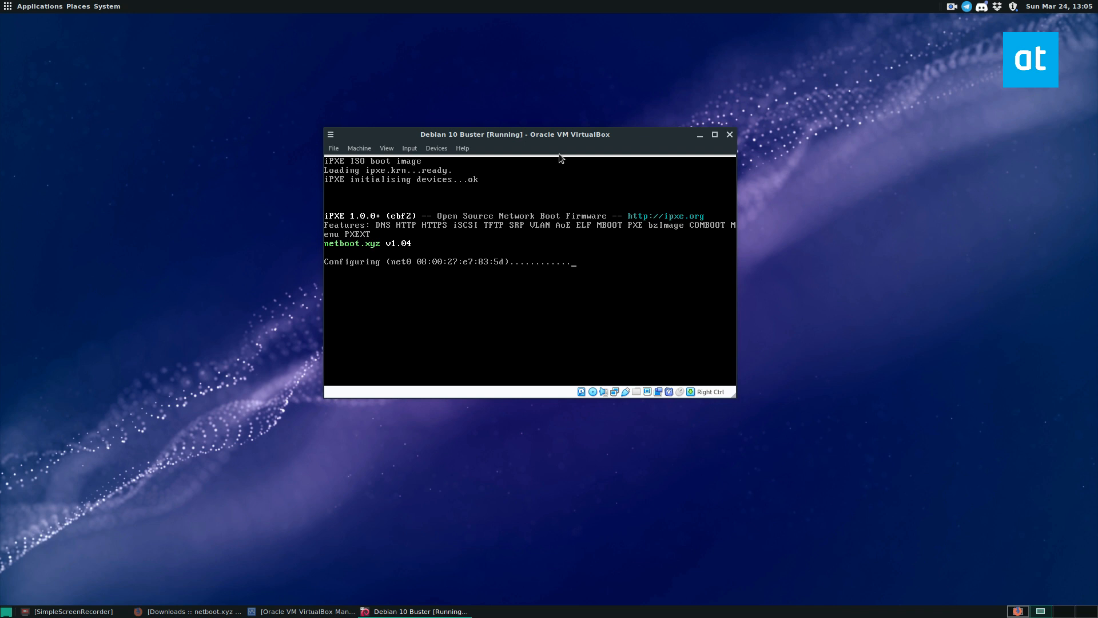
mouse_move(663, 261)
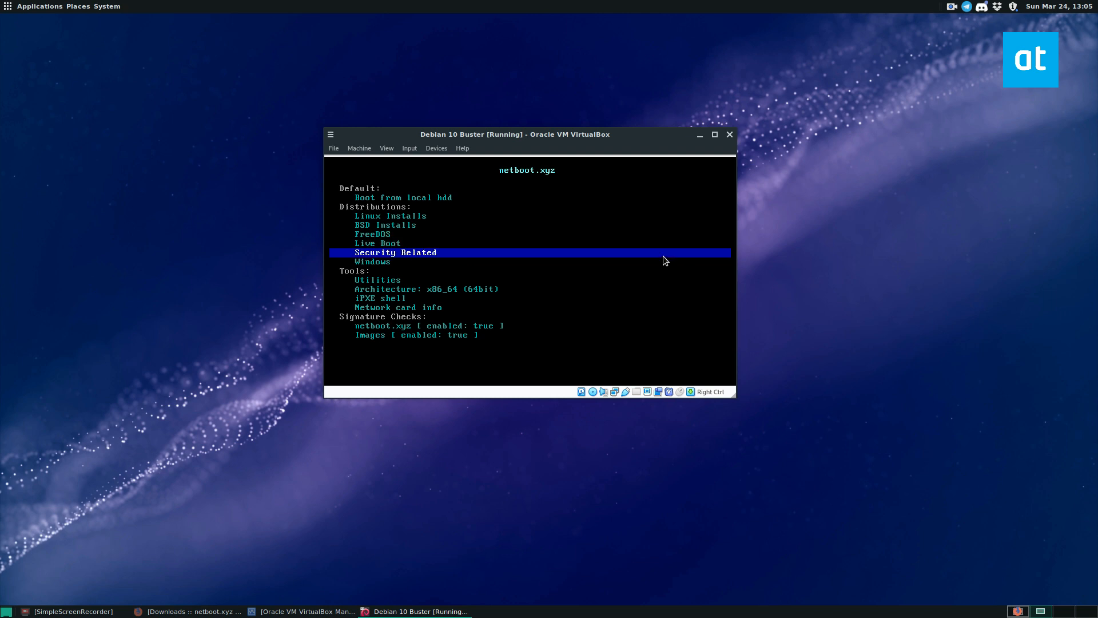
Move between the FreeDOS, Live Boot and BSD Installs entries of the netboot.xyz menu
key(Up)
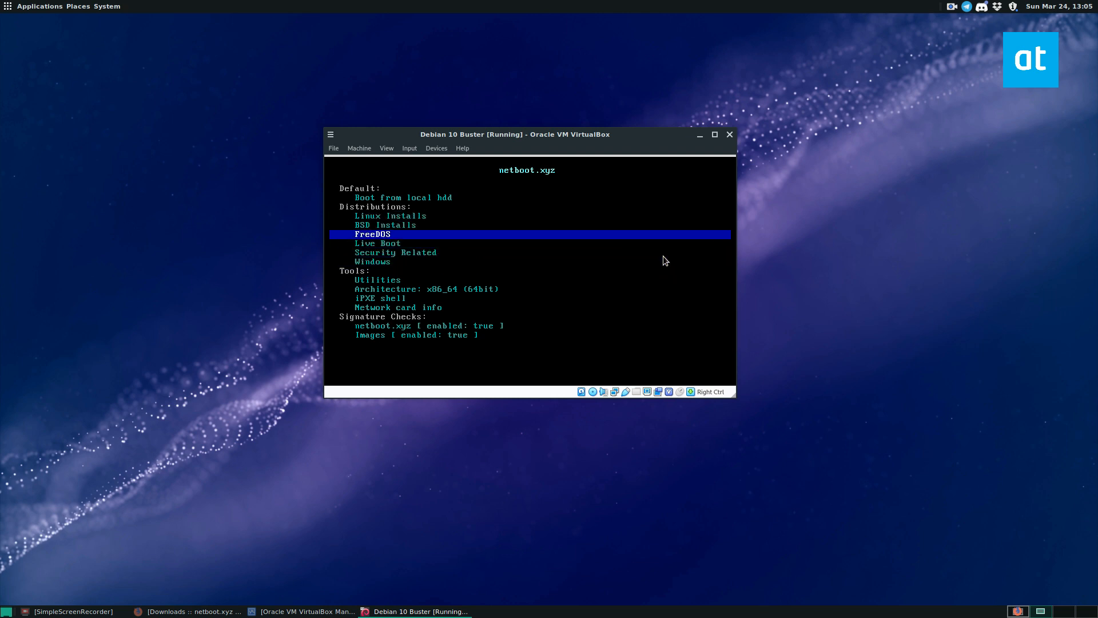
key(Down)
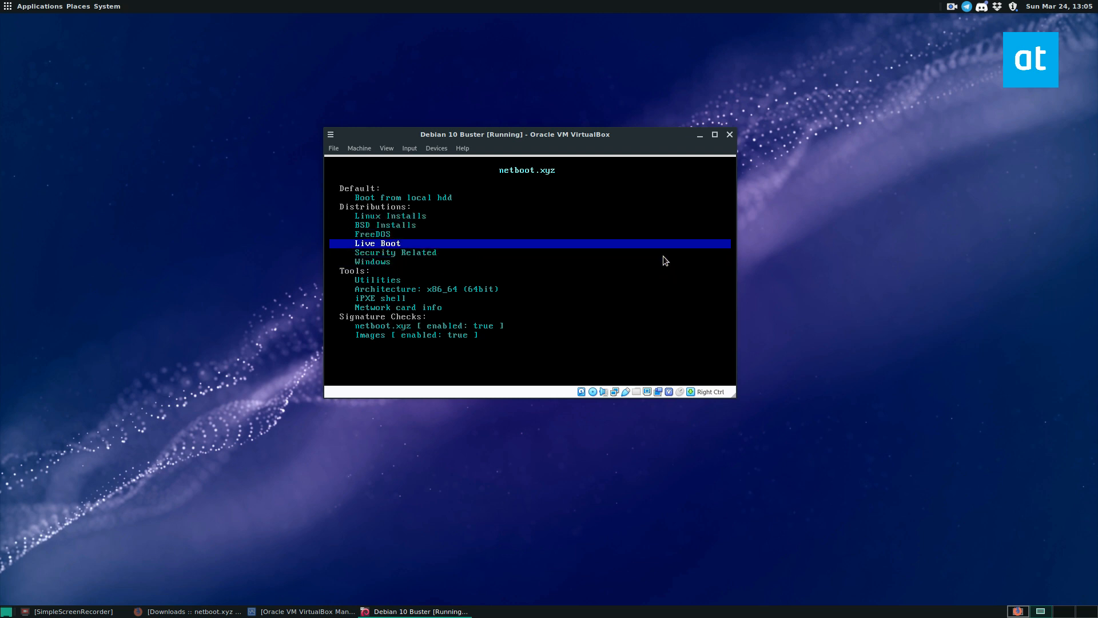
key(Up)
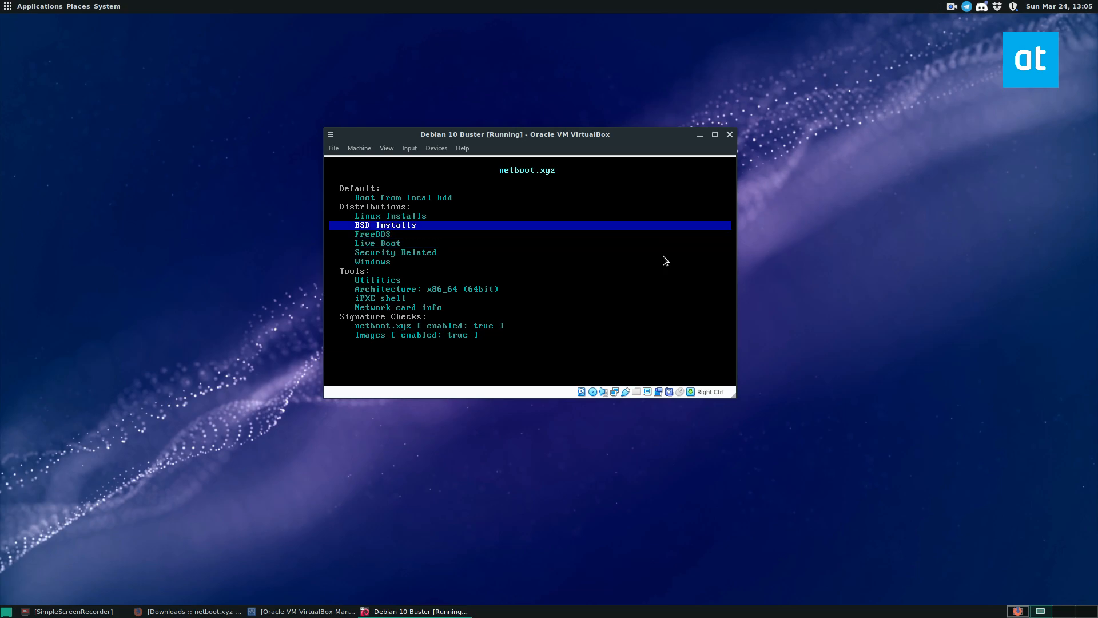